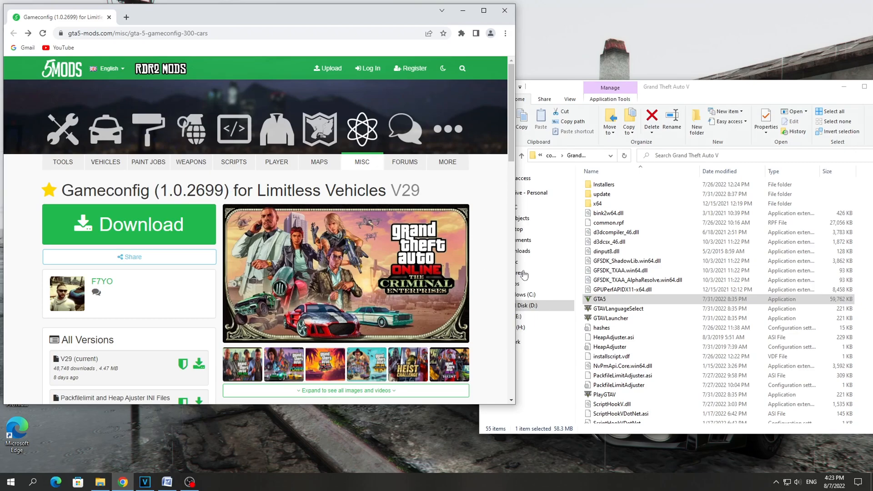
# Download the Gameconfig for Limitless Vehicles mod from its GTA5-Mods page into Downloads.
pyautogui.click(599, 299)
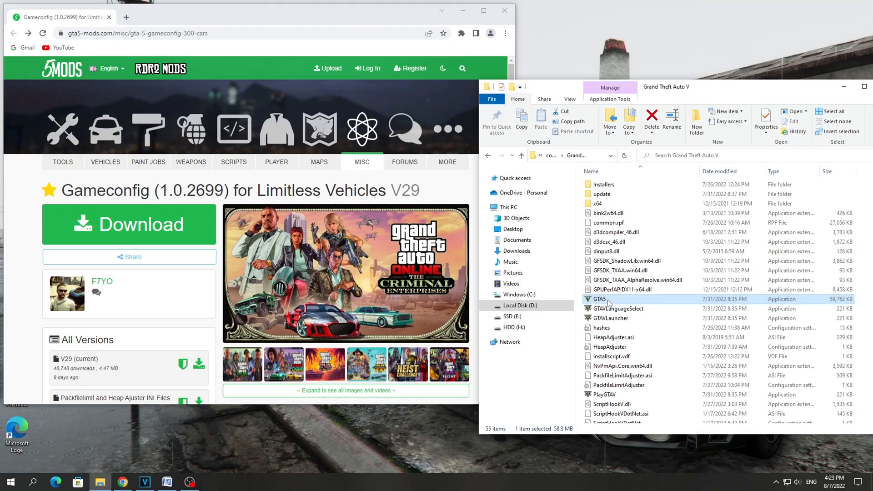
pyautogui.moveTo(610, 304)
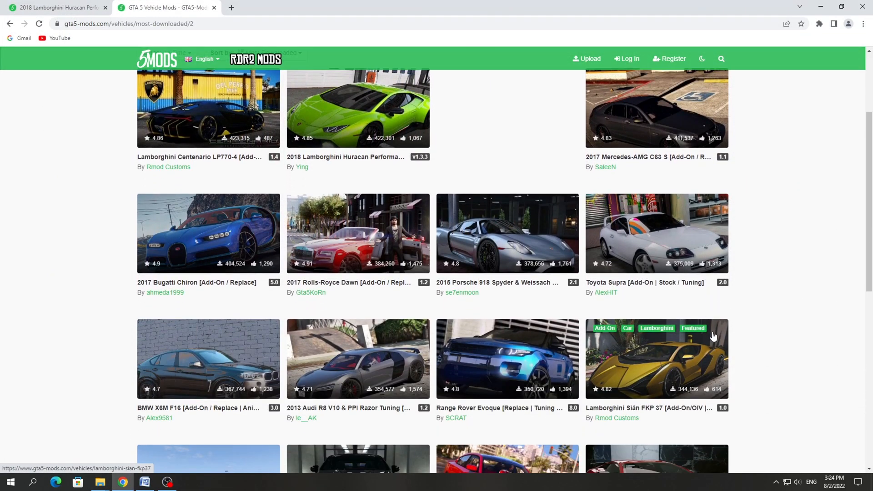
pyautogui.scroll(-3)
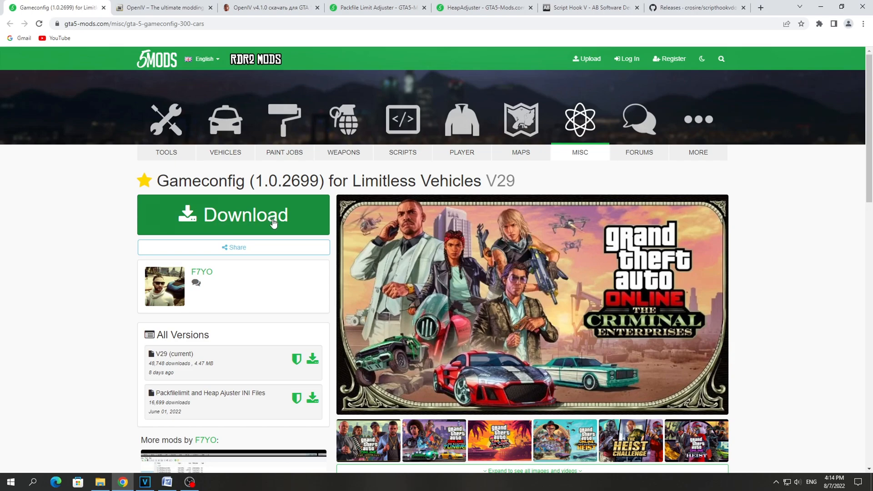
pyautogui.moveTo(305, 220)
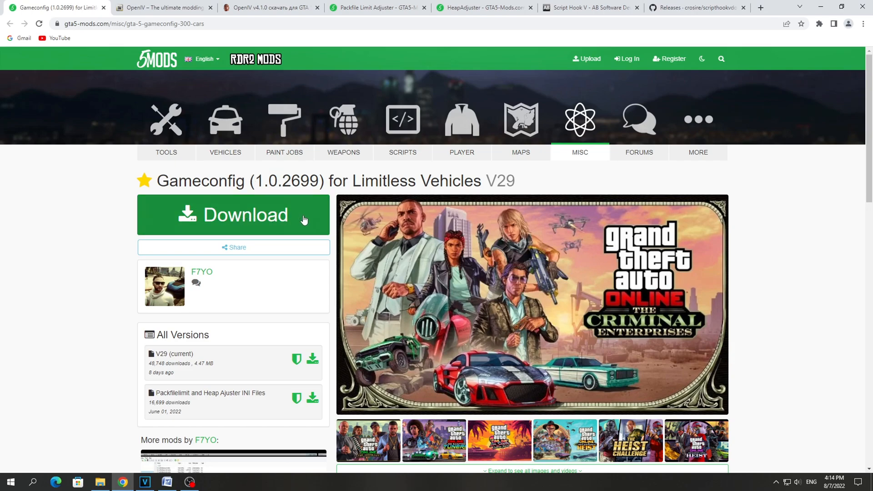
pyautogui.click(233, 215)
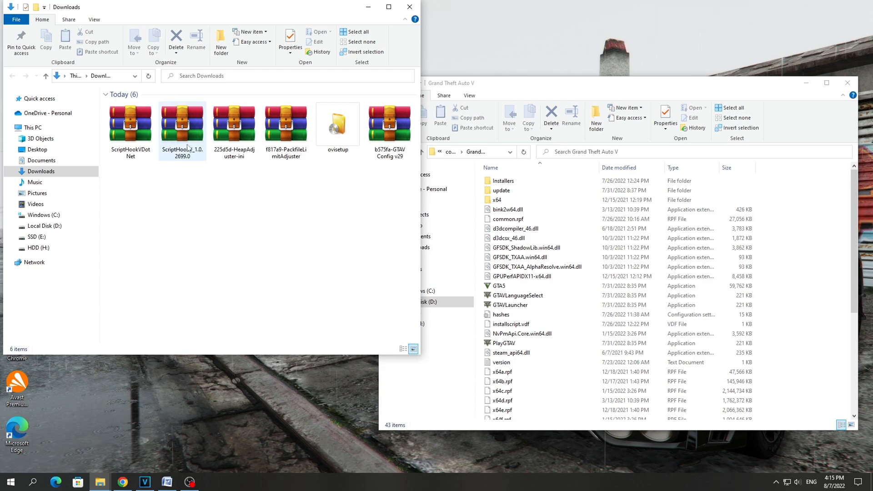
# Extract the ScriptHookV bin files and PackfileLimitAdjuster archive contents into the Grand Theft Auto V folder.
pyautogui.doubleClick(182, 123)
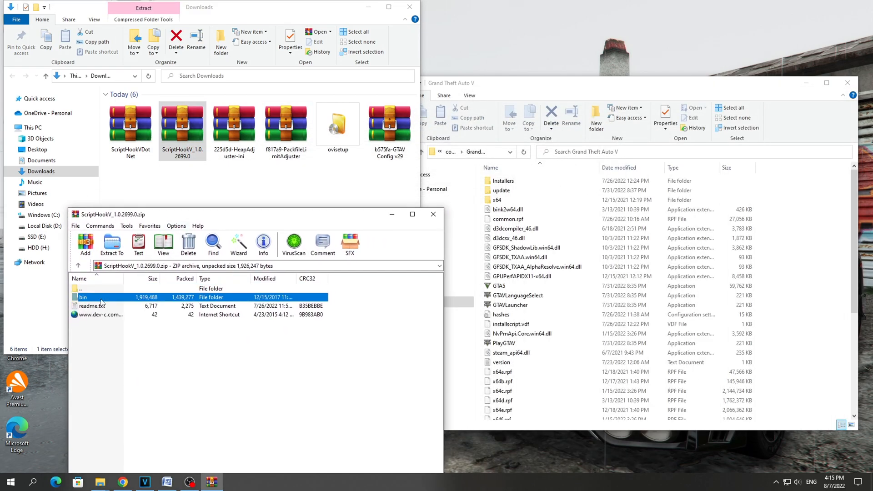
pyautogui.doubleClick(83, 296)
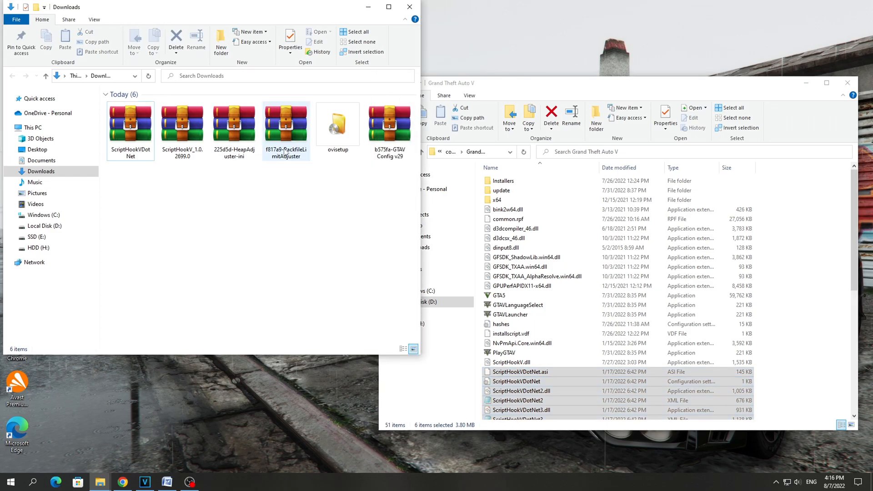
pyautogui.doubleClick(286, 123)
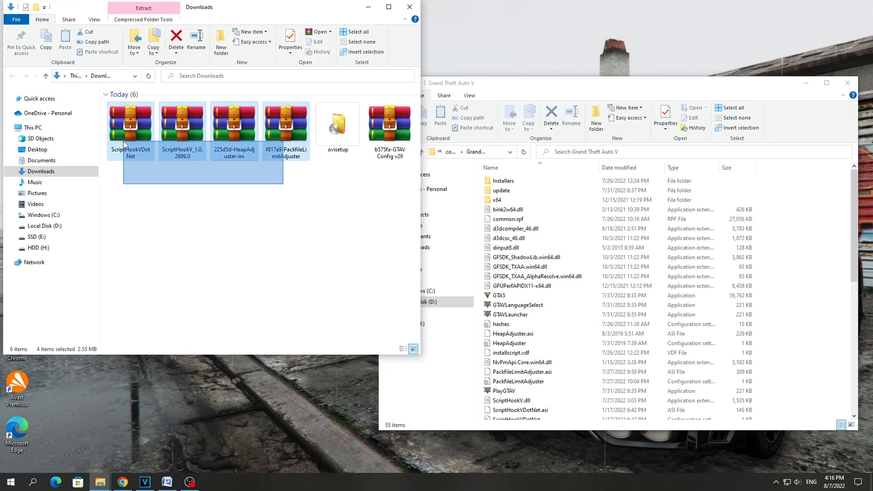
# Delete the four used mod archives from Downloads, confirming the move to the Recycle Bin.
pyautogui.rightClick(130, 122)
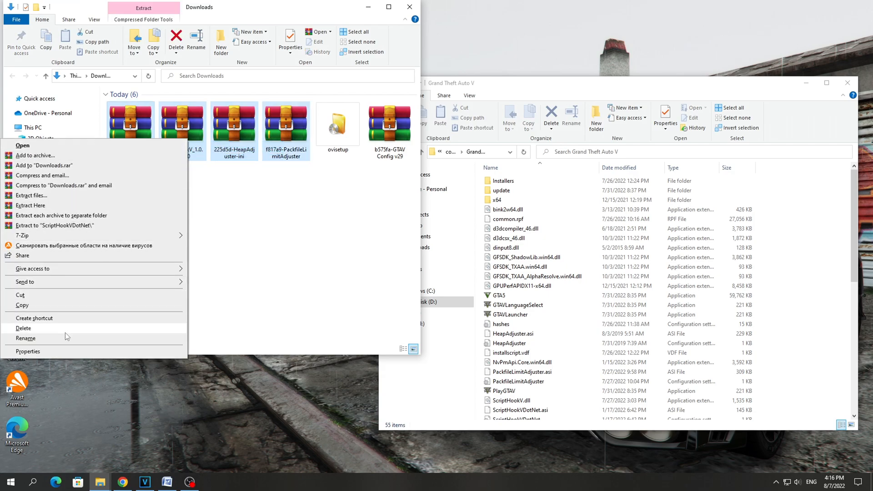
pyautogui.click(23, 329)
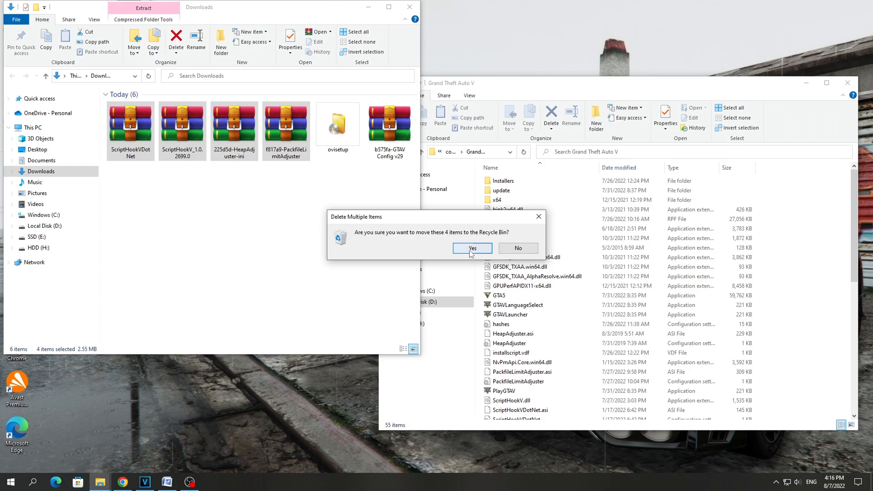
pyautogui.click(473, 247)
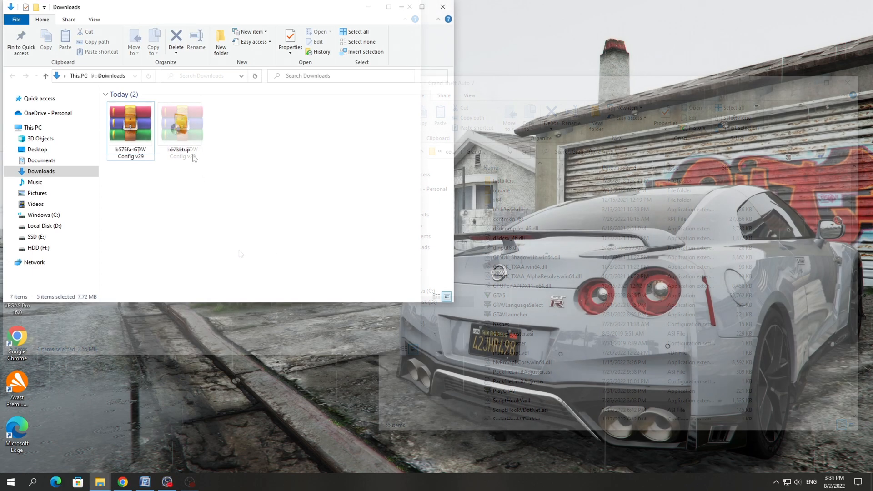
# Launch the OpenIV installer, choose English and accept the license agreement.
pyautogui.doubleClick(181, 124)
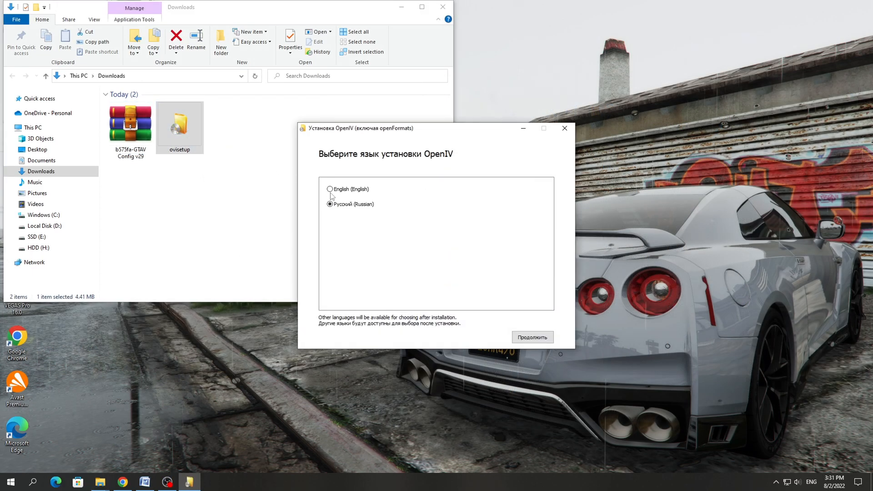
pyautogui.click(330, 189)
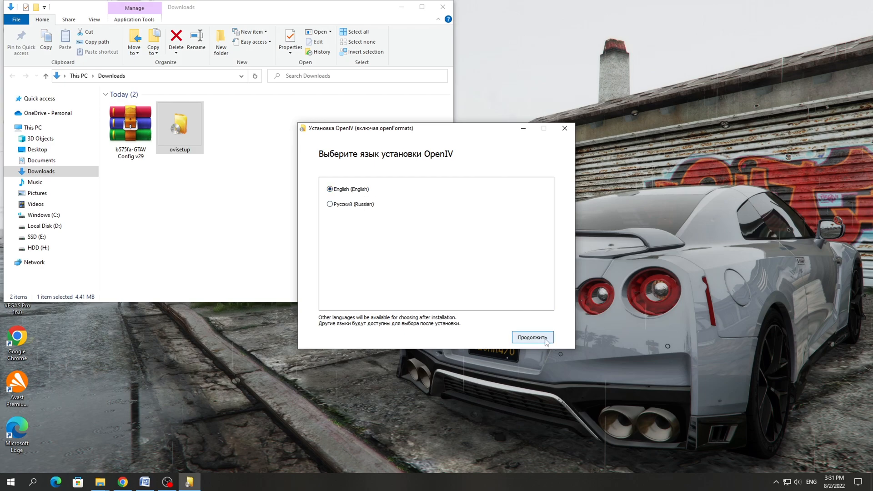
pyautogui.click(532, 336)
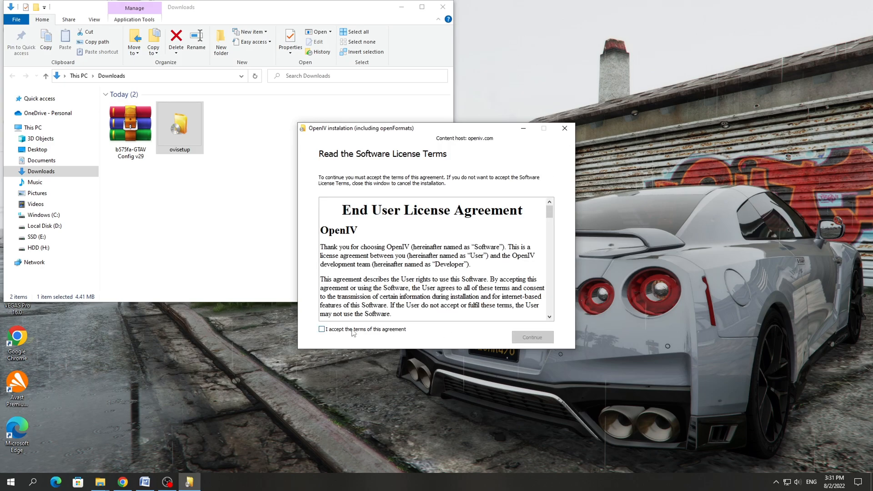
pyautogui.click(321, 330)
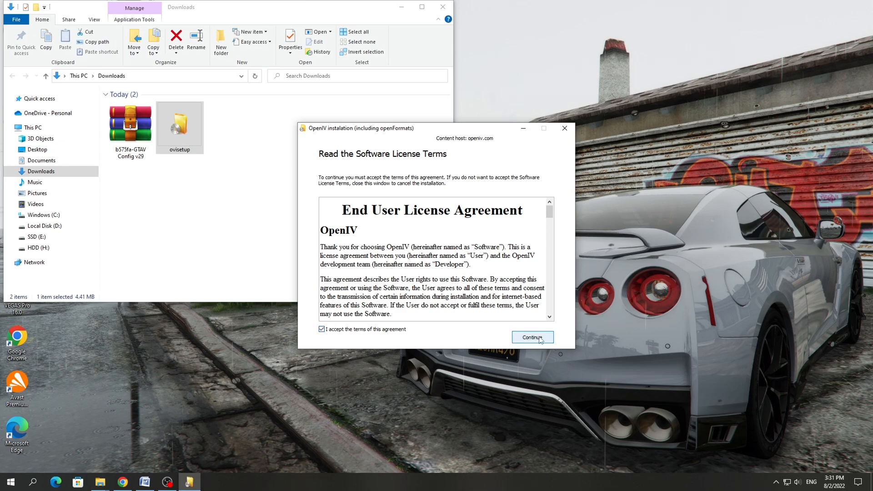
# Confirm the 20.4 Mb download, let OpenIV install and close the finished installer.
pyautogui.click(531, 338)
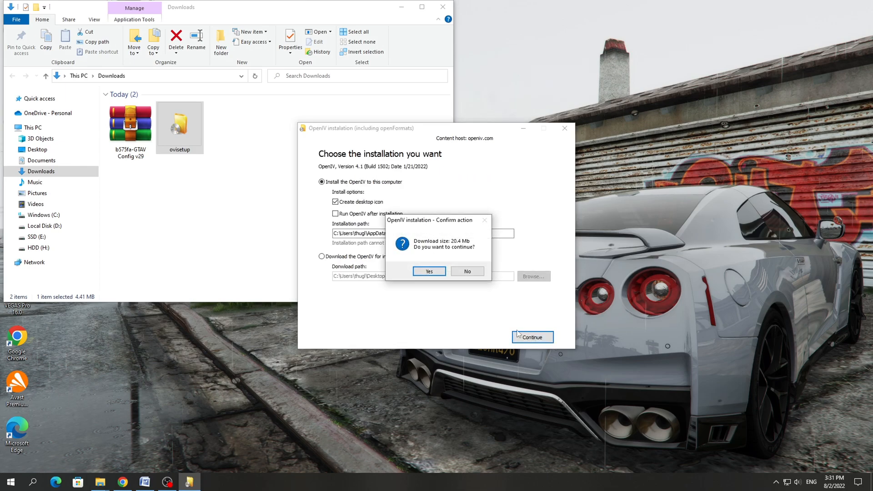
pyautogui.click(428, 271)
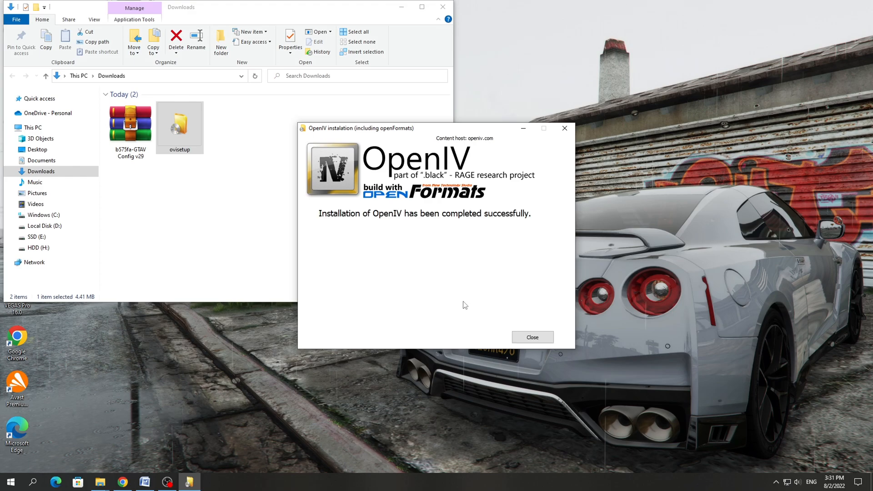
pyautogui.click(531, 337)
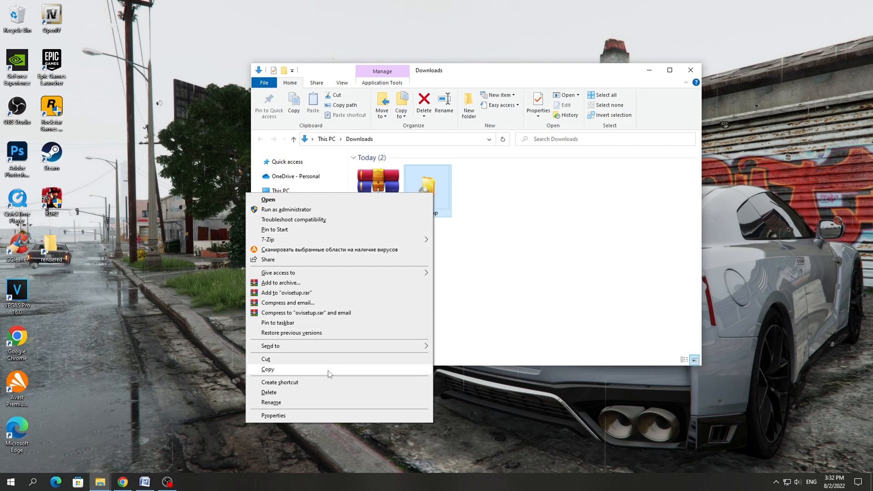
# Delete the ovisetup file from Downloads and launch OpenIV from its desktop shortcut.
pyautogui.click(269, 392)
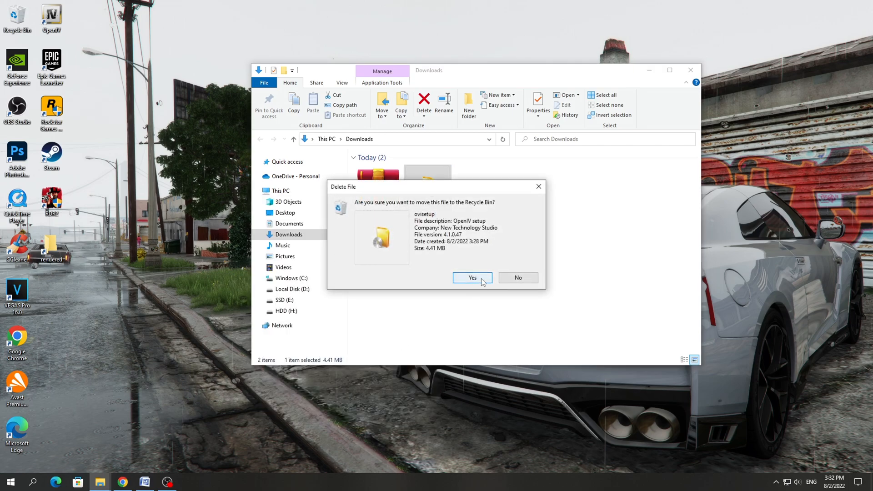
pyautogui.click(472, 278)
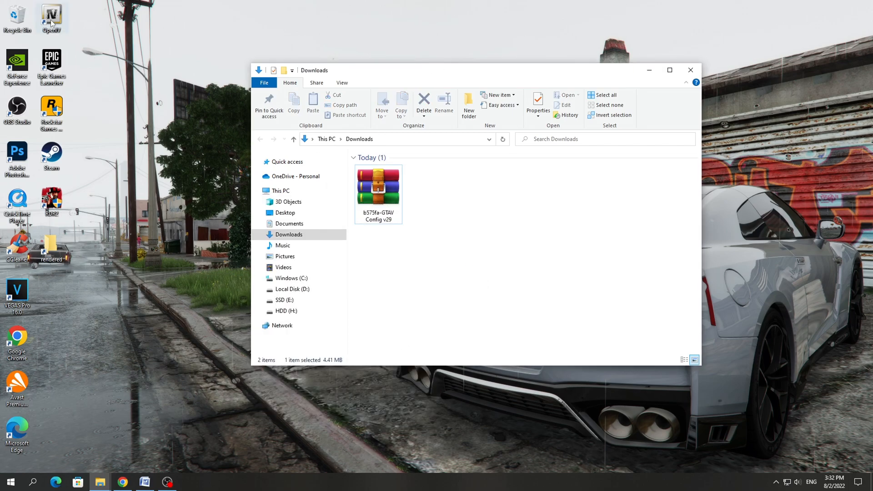
pyautogui.doubleClick(51, 15)
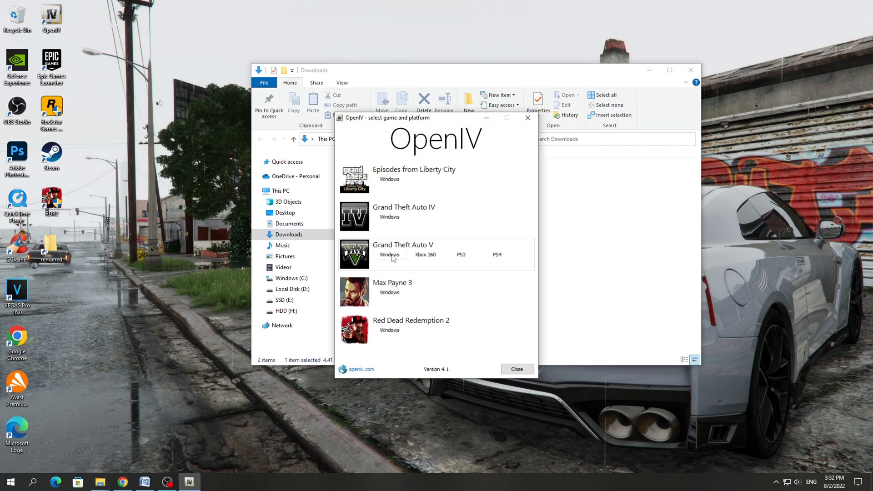
# Select Grand Theft Auto V for Windows and set the Grand Theft Auto V folder as the game location.
pyautogui.click(390, 255)
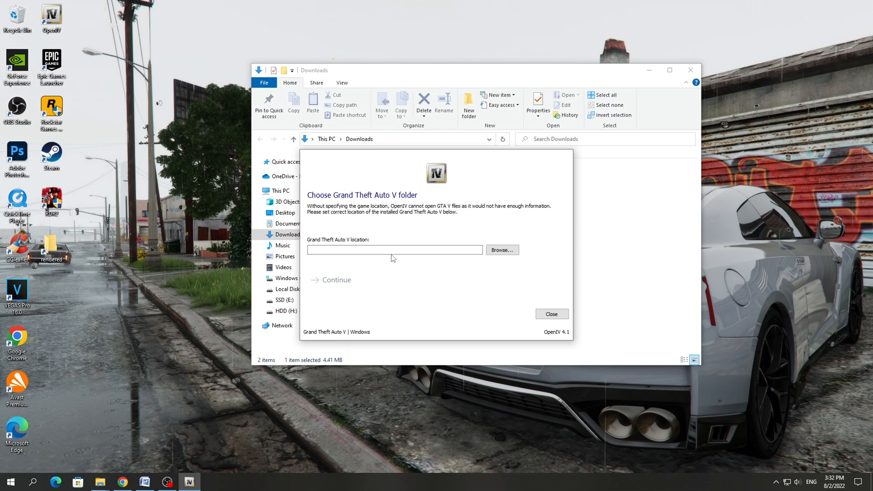
pyautogui.moveTo(486, 257)
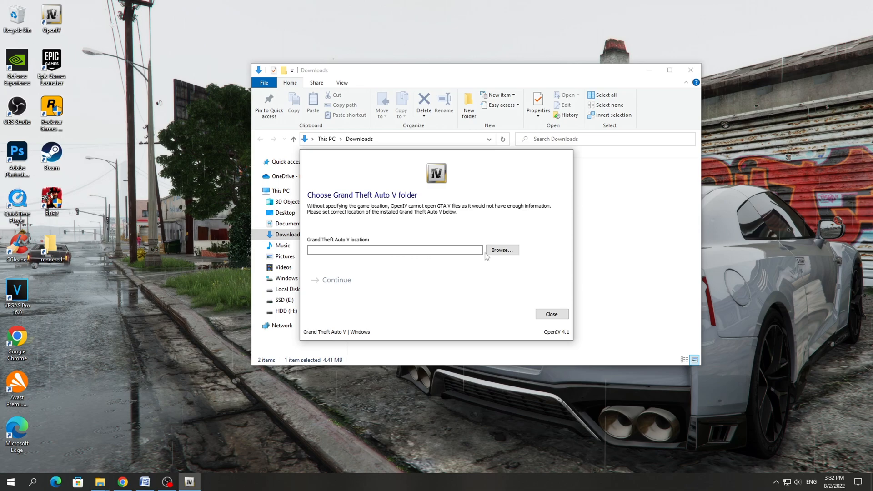
pyautogui.click(501, 250)
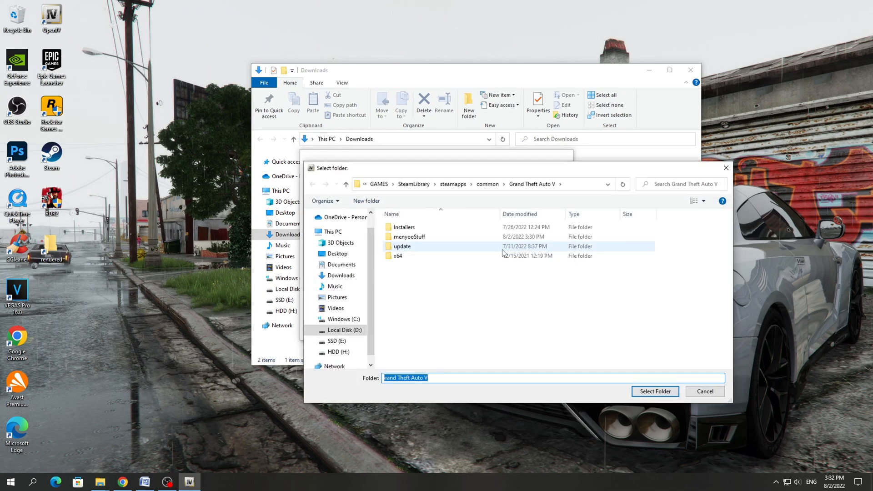
pyautogui.click(560, 183)
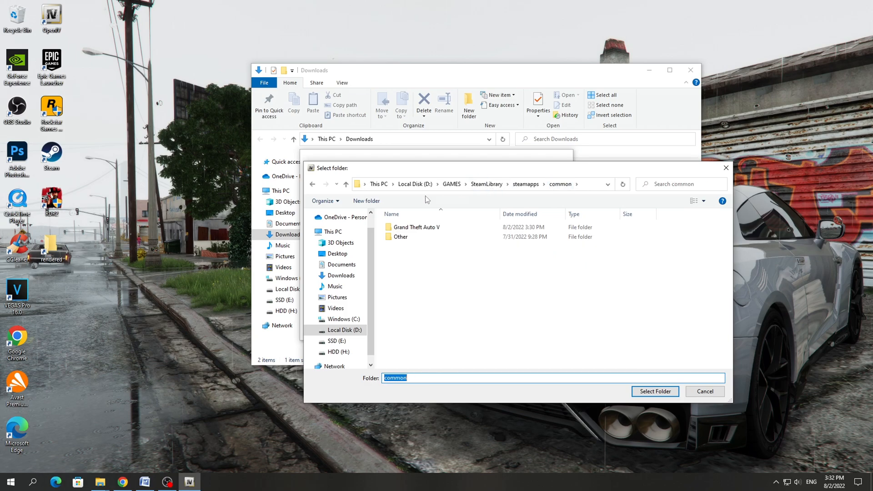
pyautogui.click(416, 227)
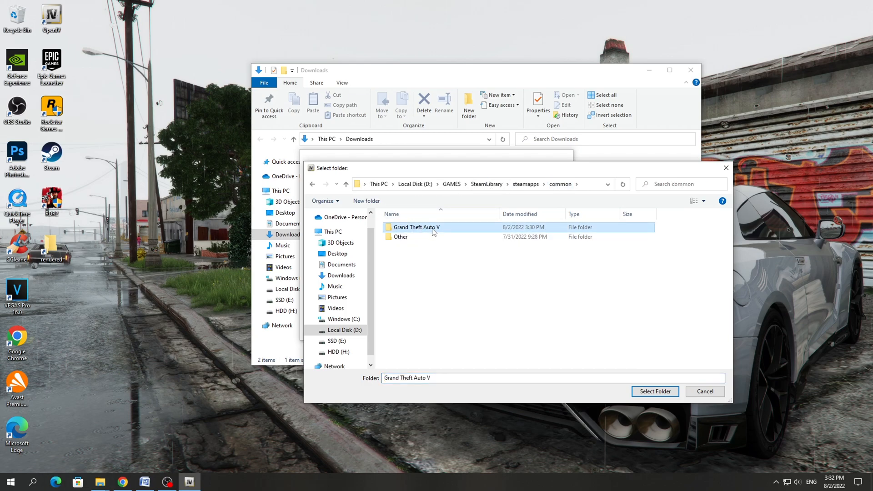
pyautogui.click(656, 391)
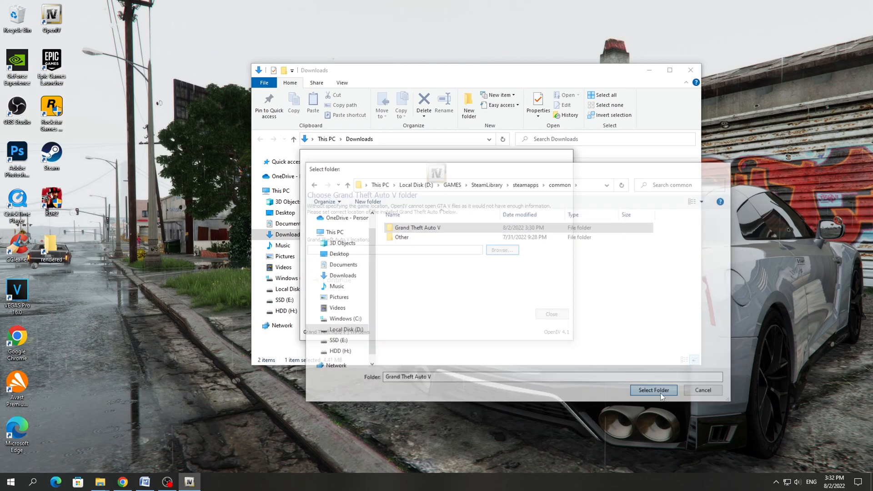
pyautogui.click(653, 391)
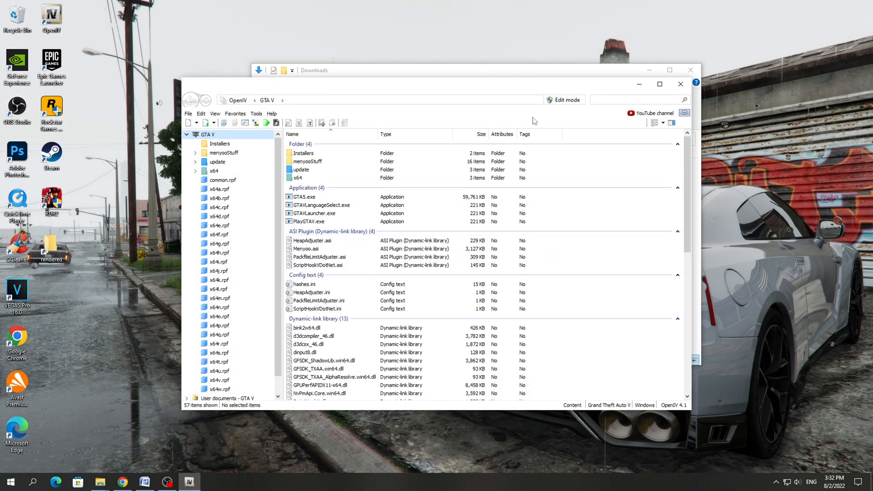
pyautogui.moveTo(550, 114)
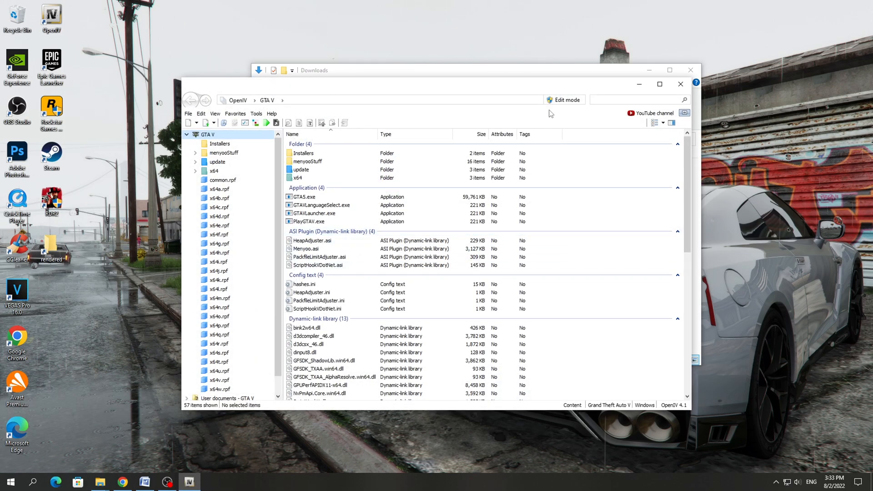
# Turn on edit mode for the game files, confirming the warning.
pyautogui.click(564, 100)
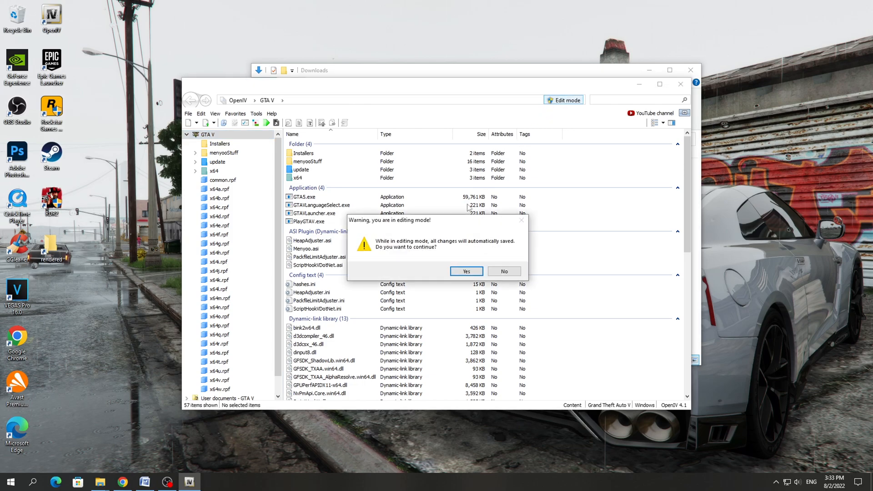
pyautogui.click(466, 271)
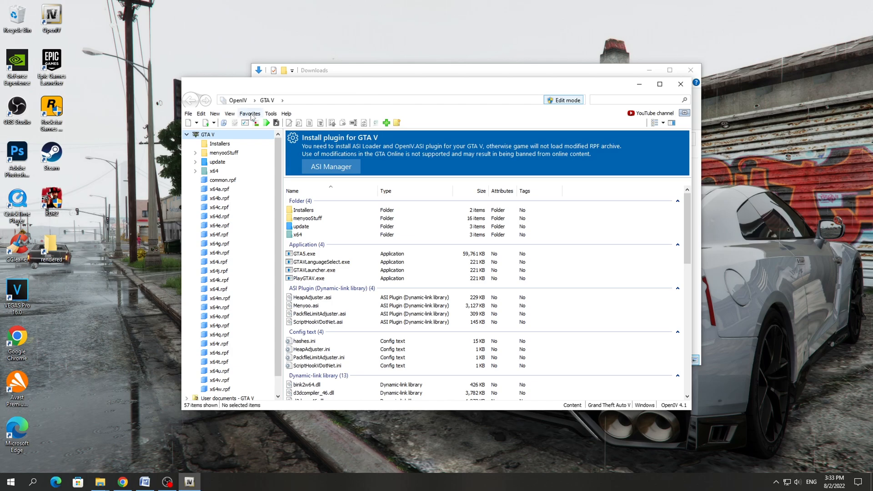
# Install the OpenIV.ASI and openCamera plugins from Tools > ASI Manager, then close the manager.
pyautogui.click(271, 114)
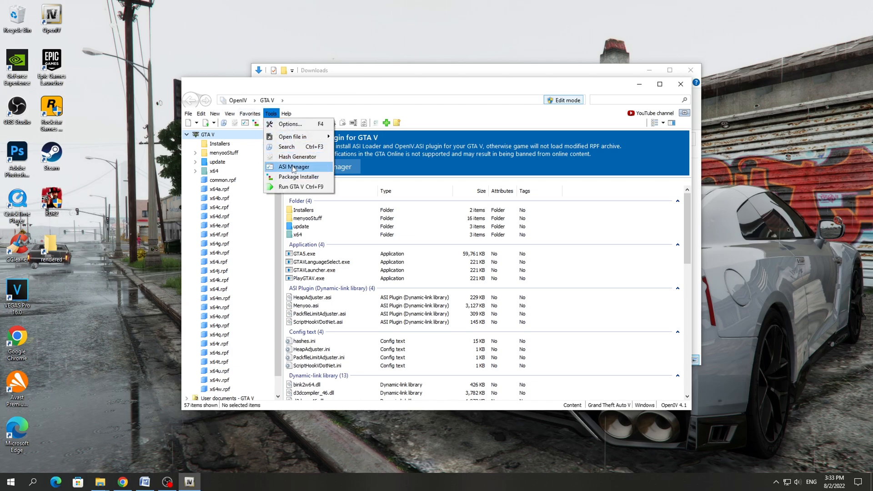
pyautogui.click(292, 167)
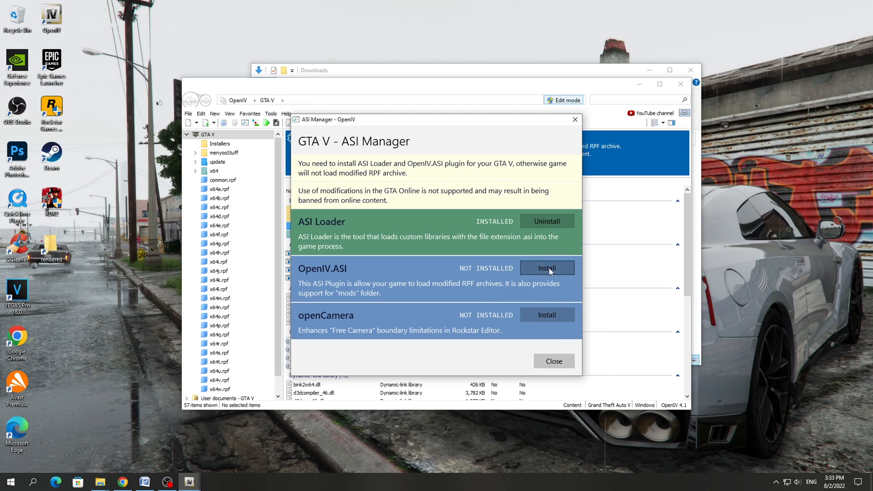
pyautogui.click(547, 268)
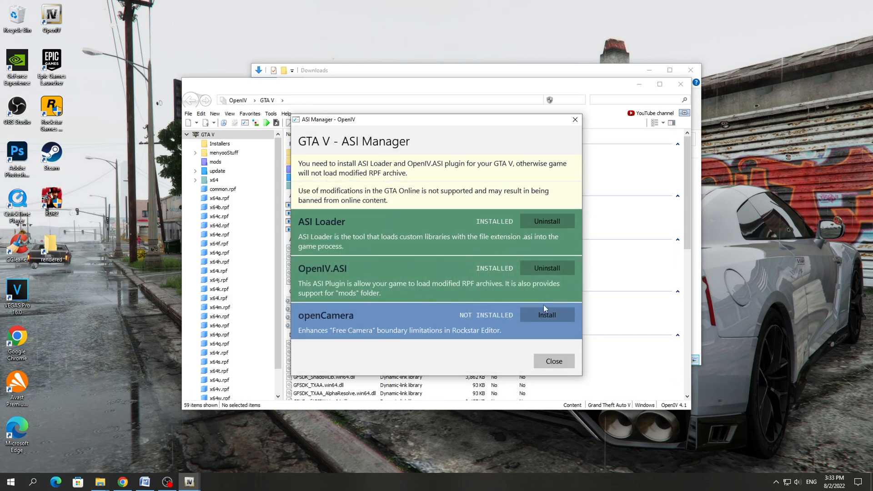
pyautogui.click(547, 315)
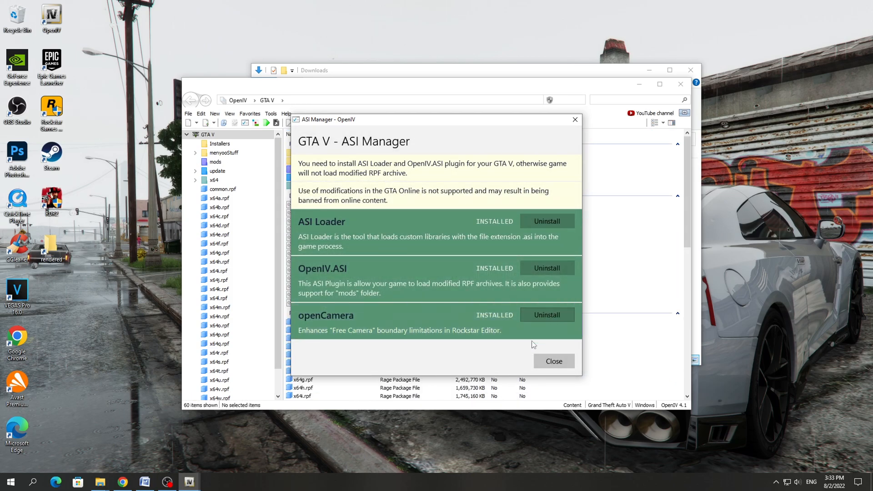
pyautogui.moveTo(554, 361)
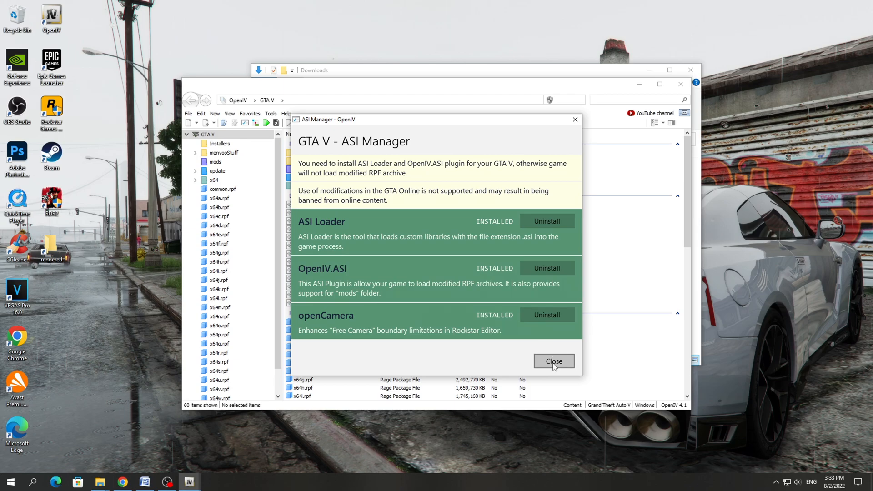
pyautogui.click(554, 362)
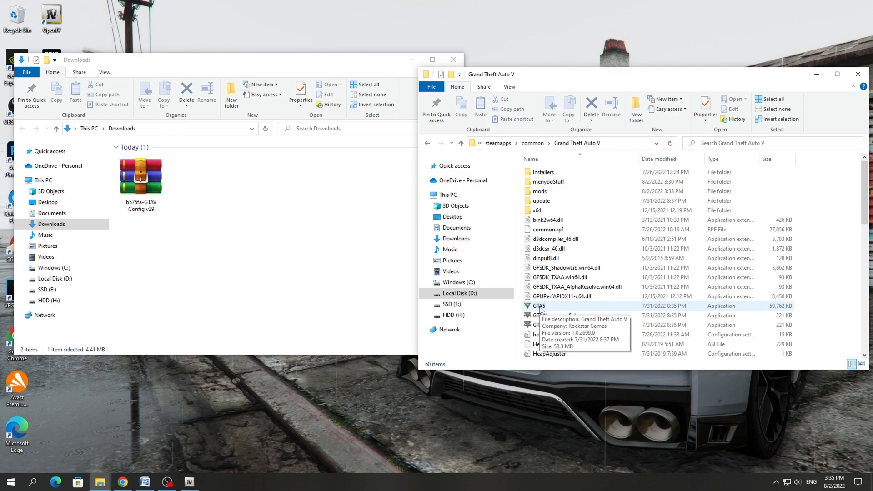
# Open the GTAV Config v29 archive, look inside Older Versions and return to the top level.
pyautogui.doubleClick(141, 175)
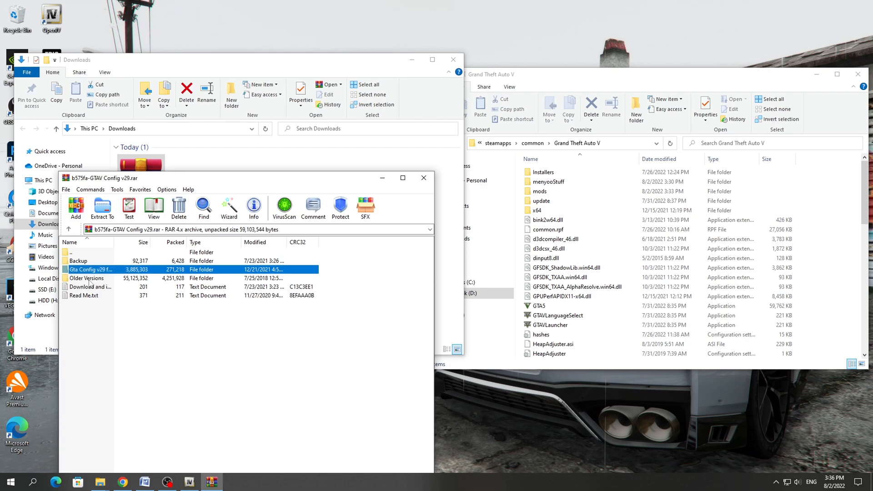
pyautogui.doubleClick(87, 278)
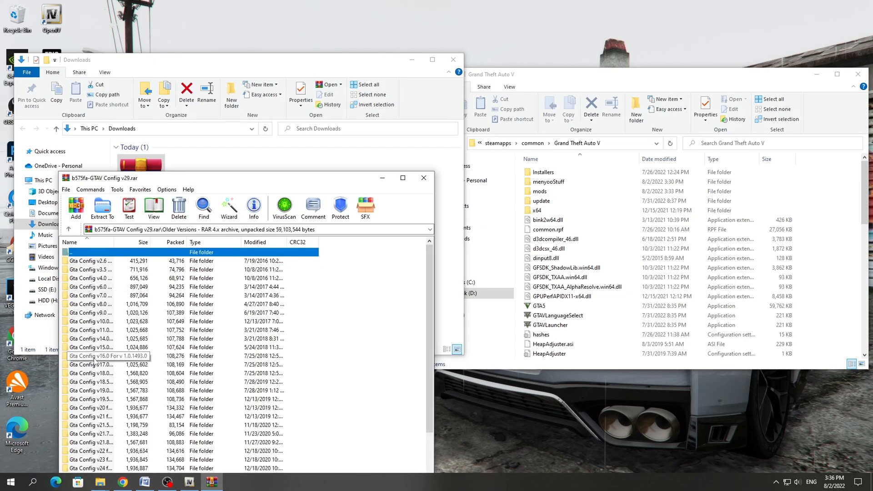
pyautogui.scroll(-3)
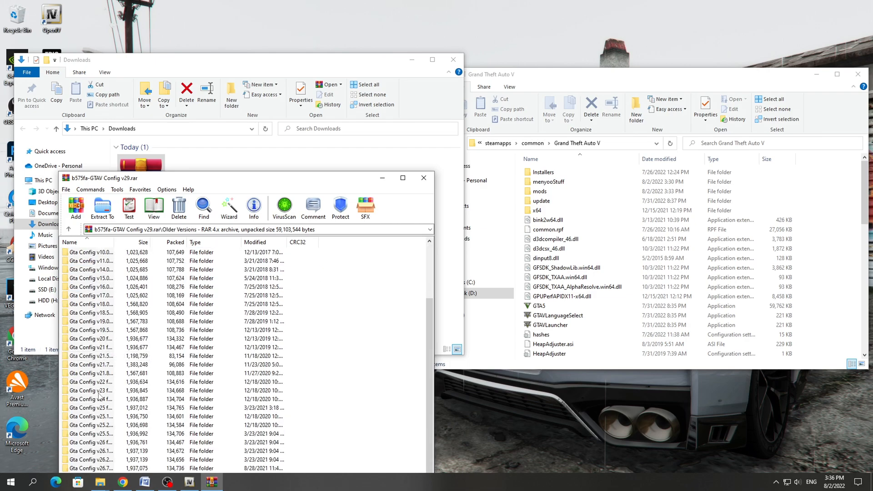
pyautogui.moveTo(94, 417)
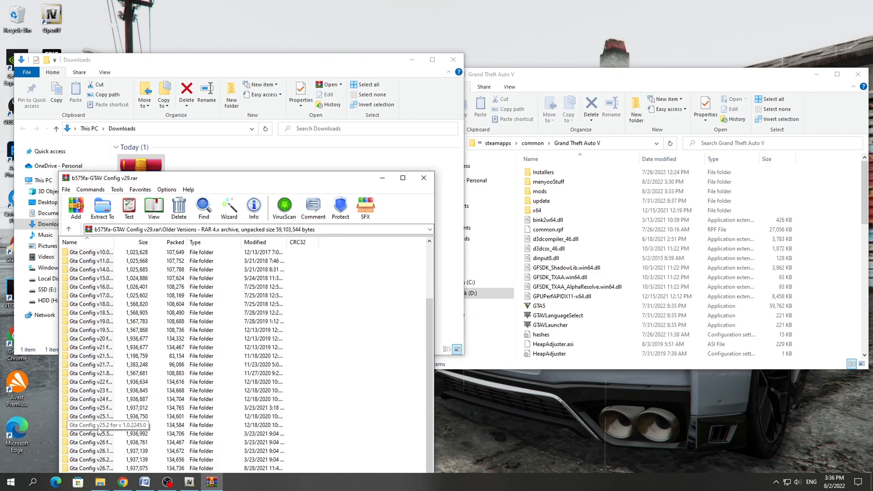
pyautogui.click(537, 305)
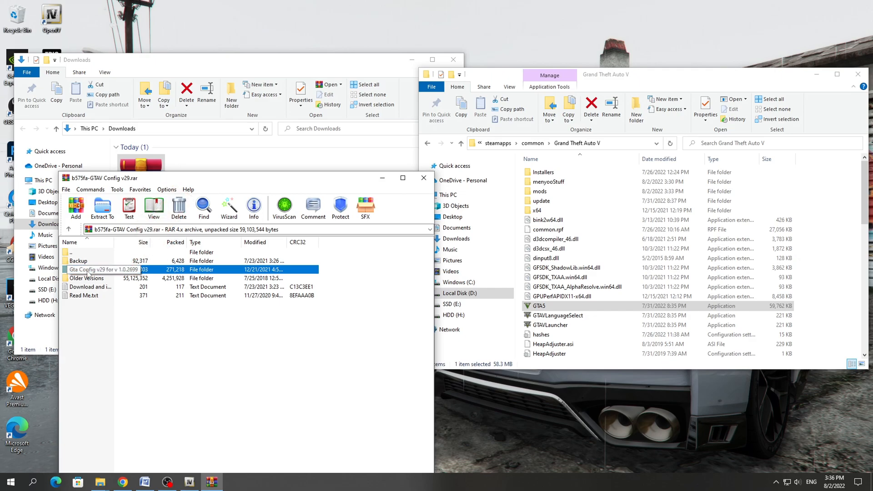
# Navigate into Gta Config v29 for v1.0.2699 > For More Mods > Stock Traffic (Means Gta base).
pyautogui.doubleClick(100, 269)
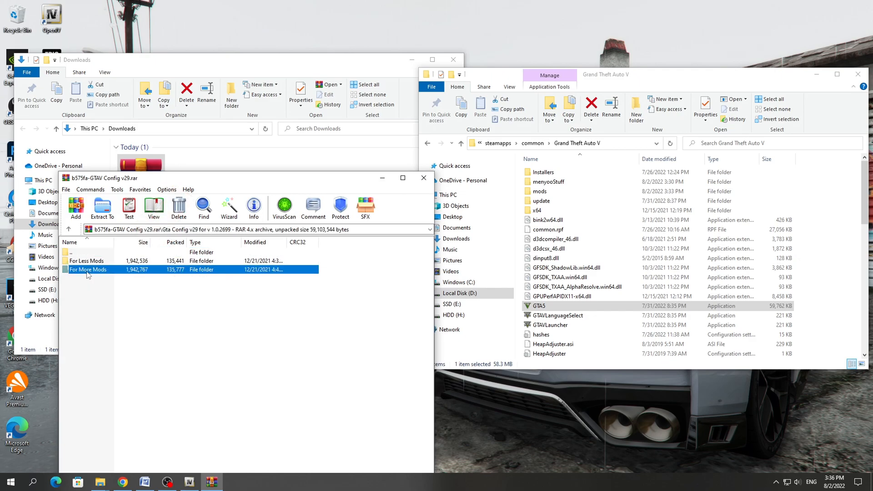
pyautogui.doubleClick(87, 269)
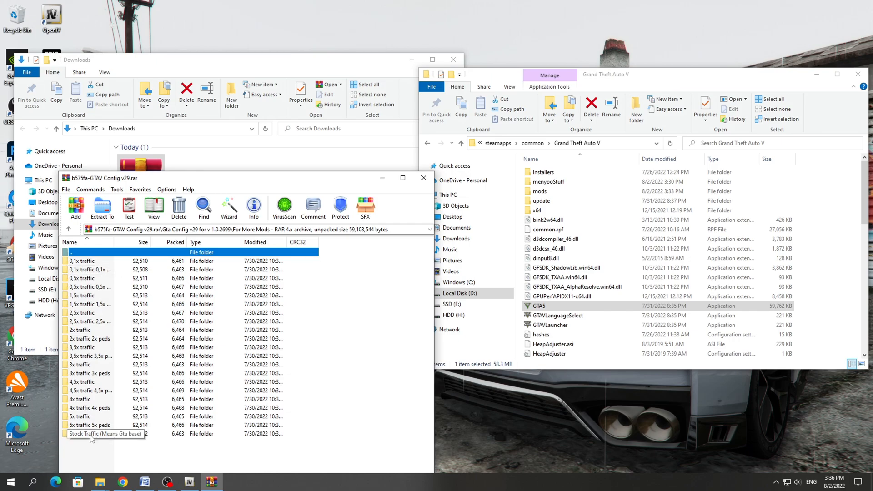
pyautogui.doubleClick(100, 434)
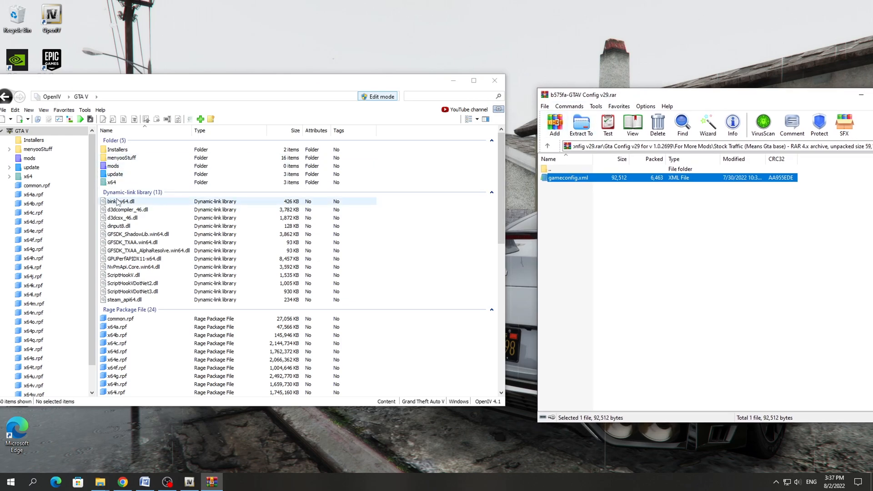
# Open update.rpf inside the update folder and copy it into the mods folder.
pyautogui.click(116, 173)
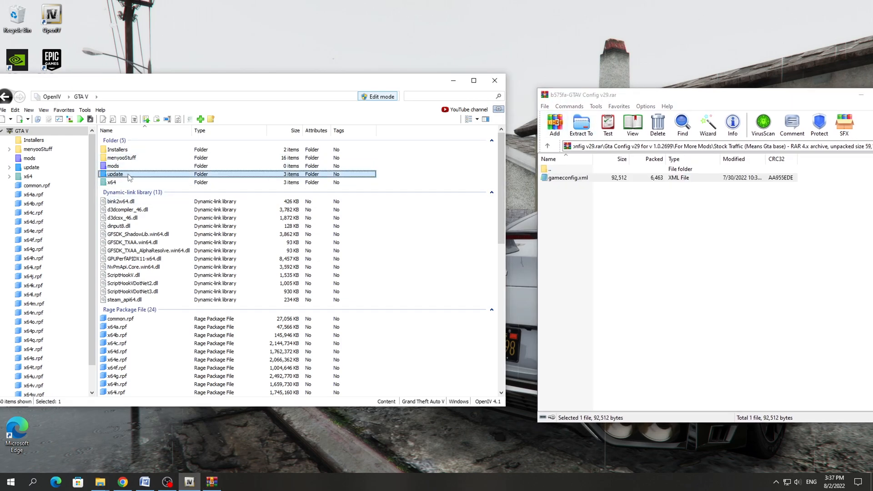
pyautogui.doubleClick(116, 173)
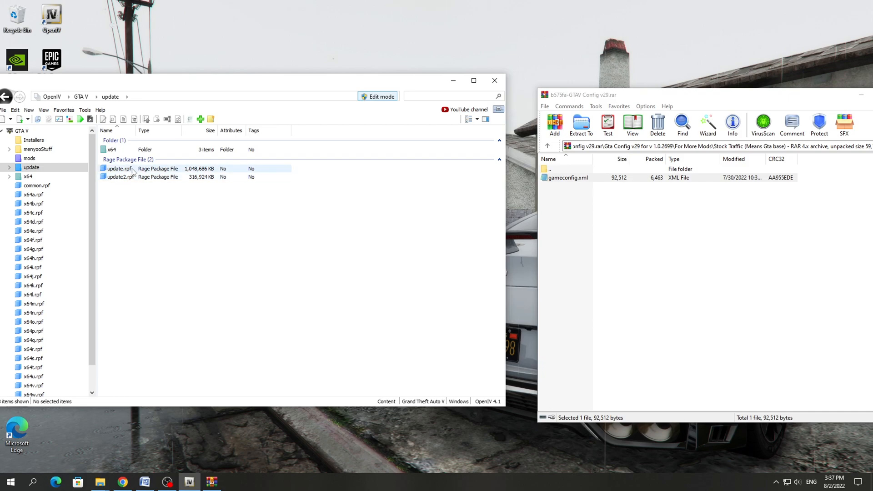
pyautogui.doubleClick(118, 169)
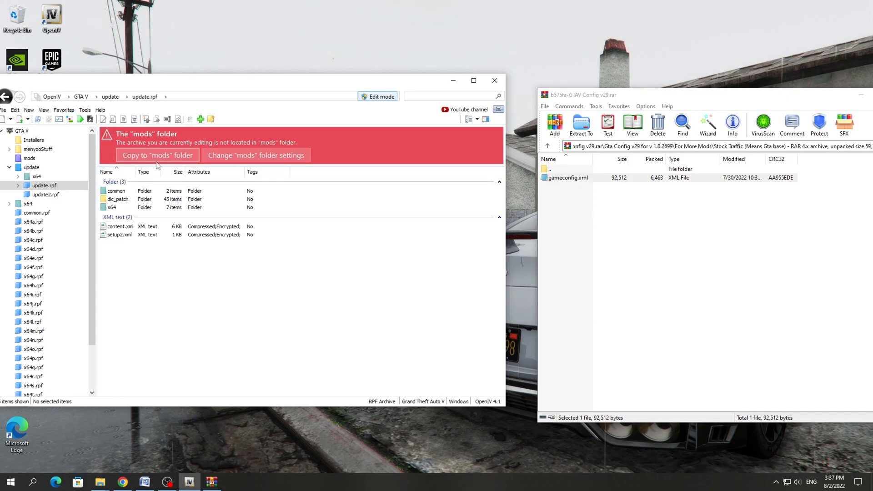
pyautogui.click(157, 154)
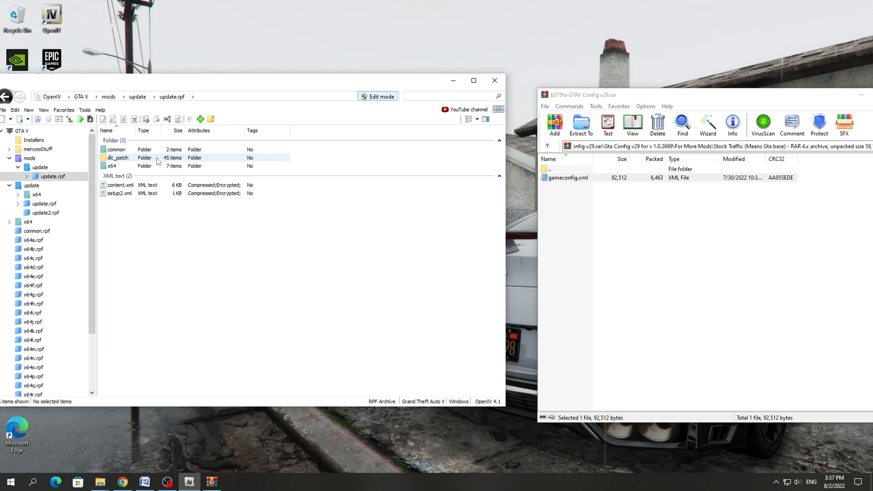
# Navigate into the common/data folder of the copied update.rpf.
pyautogui.click(117, 149)
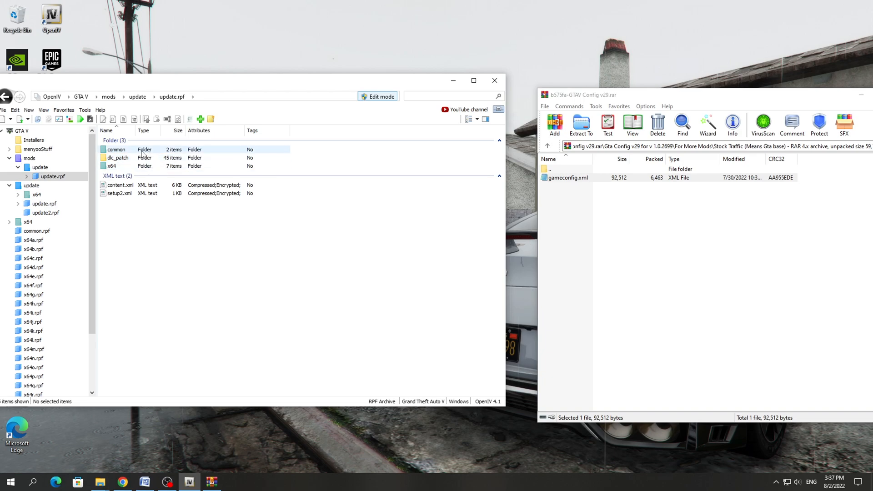
pyautogui.doubleClick(115, 150)
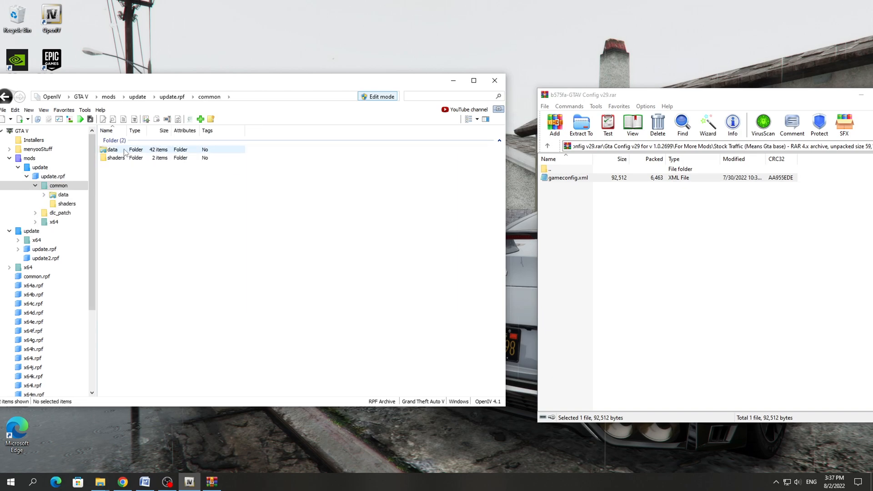
pyautogui.doubleClick(112, 149)
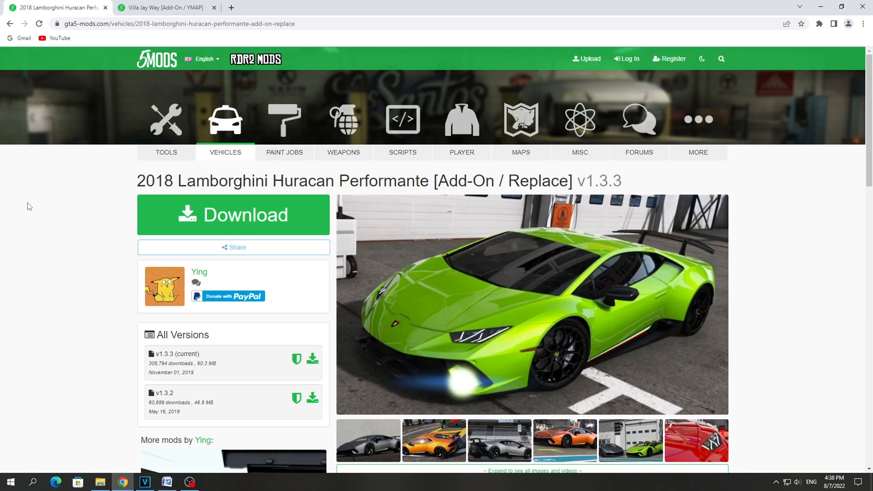
# Switch the browser to the Villa Jay Way [Add-On / YMAP] mod page tab.
pyautogui.click(162, 7)
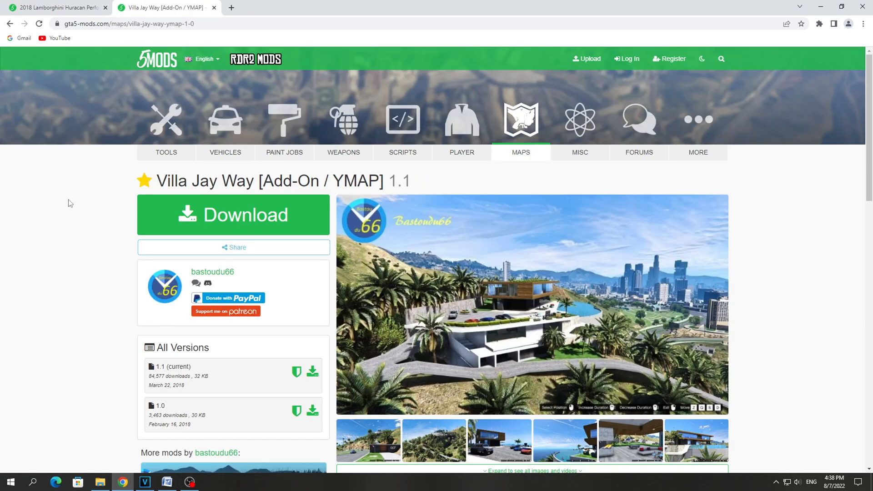
pyautogui.moveTo(63, 234)
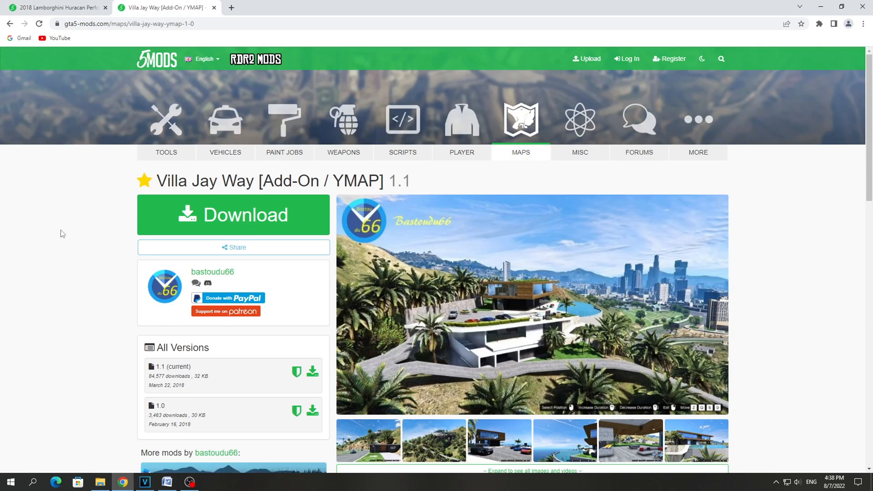